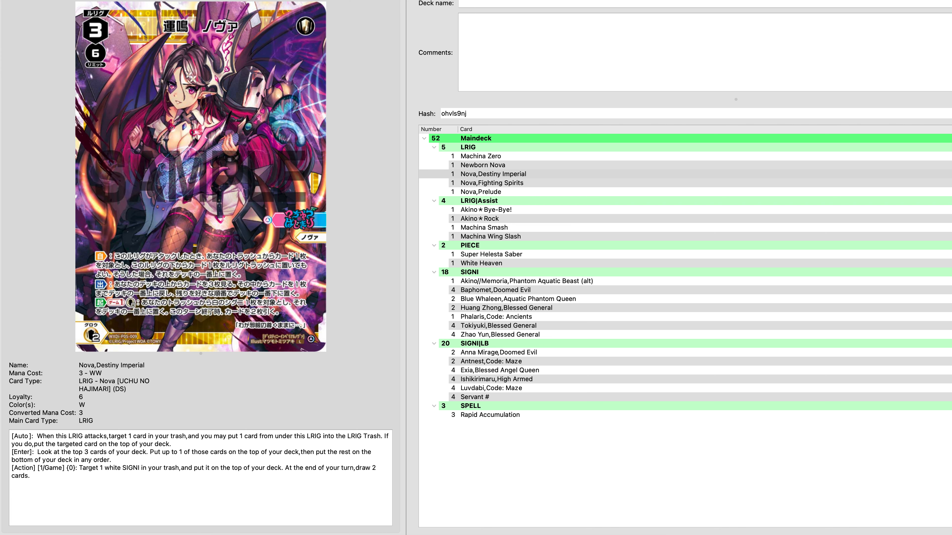
- Preview Machina Wing Slash from the LRIG|Assist group with its art and rules text
left_click(486, 209)
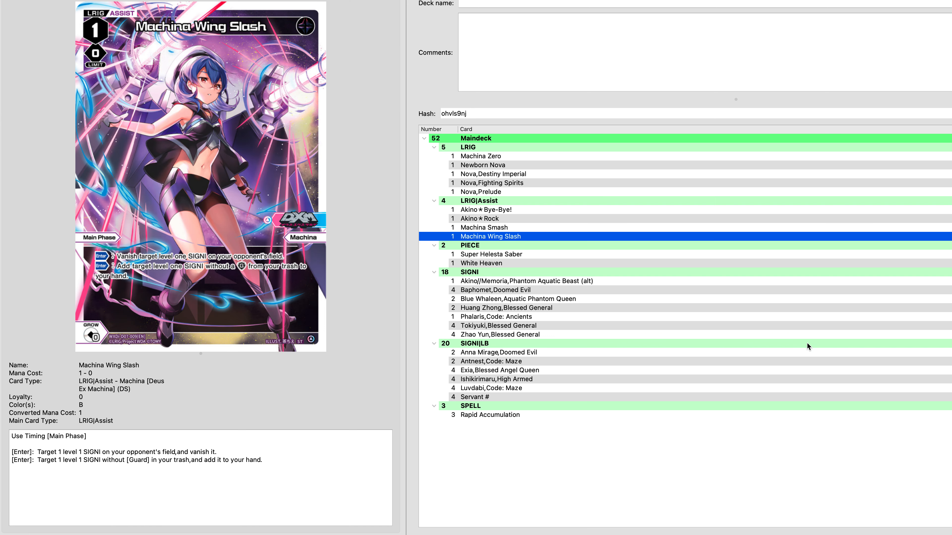
- Preview Super Helesta Saber from the PIECE group with its art and rules text
left_click(492, 254)
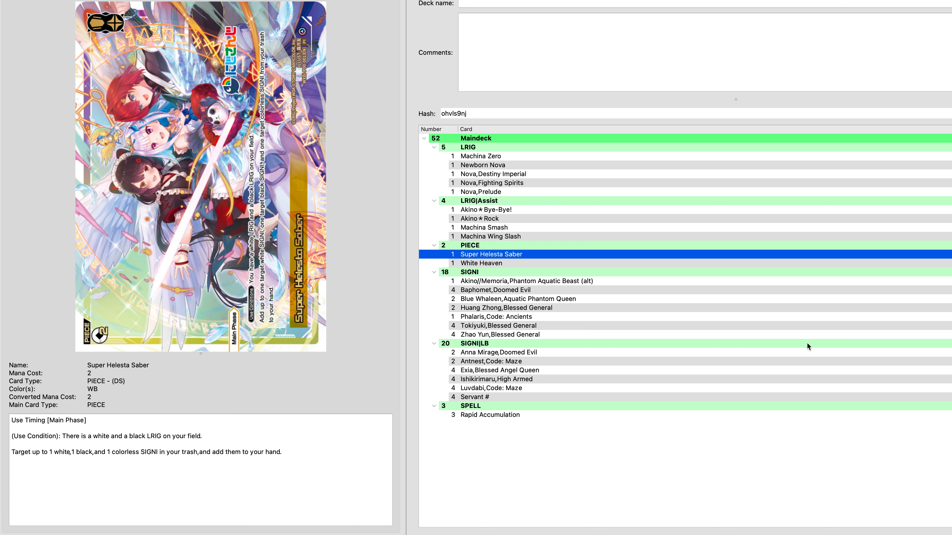
- Preview Baphomet, Doomed Evil after the deck holds four Rapid Accumulation without Akino//Memoria
left_click(527, 281)
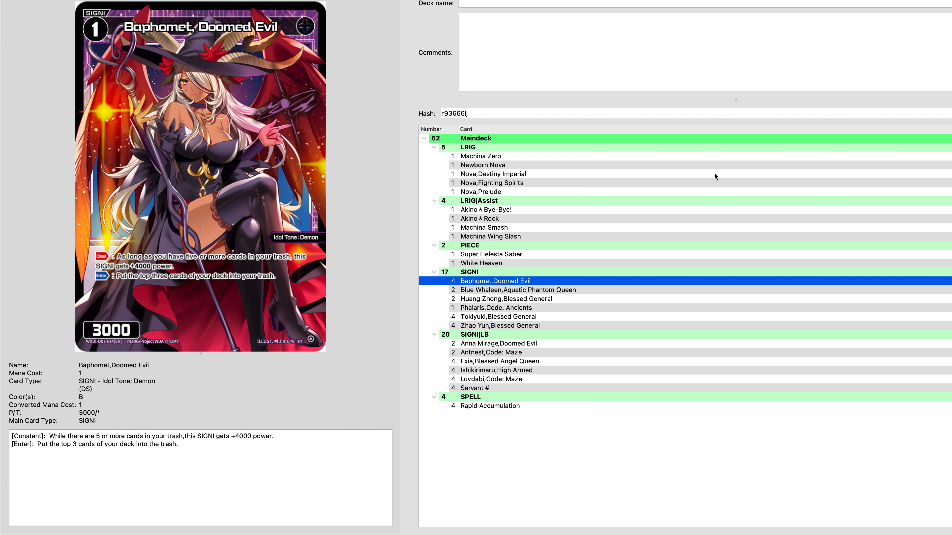
- Preview Antnest, Code: Maze from the SIGNI|LB group with its art and rules text
left_click(499, 325)
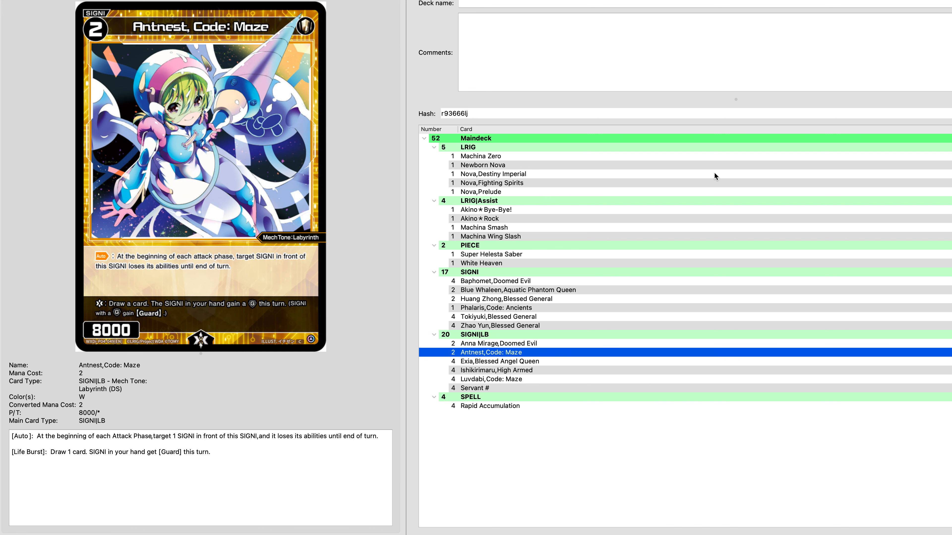
- Preview Ishikirimaru, High Armed from the SIGNI|LB group with its art and rules text
left_click(507, 370)
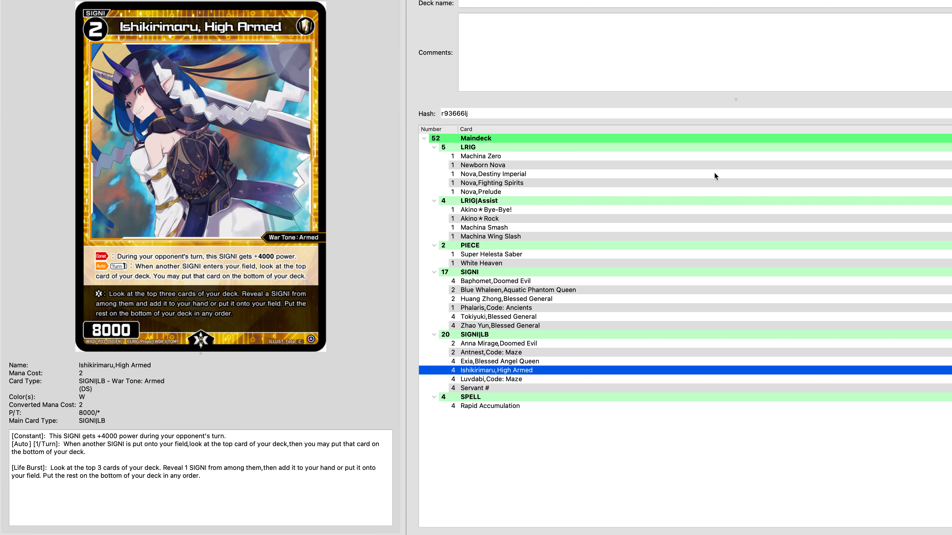
- Preview Luvdabi, Code: Maze from the SIGNI|LB group with its art and rules text
left_click(492, 378)
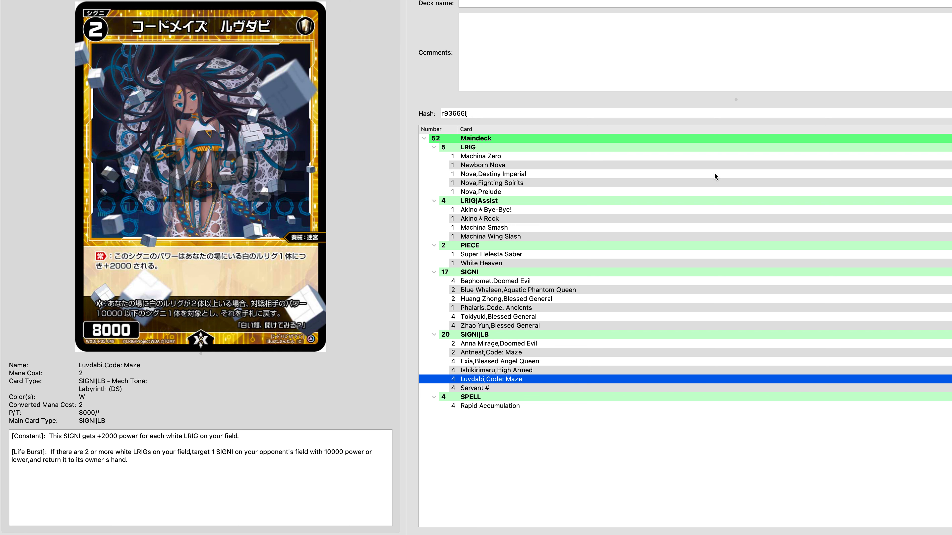
- Preview Blue Whaleen, Aquatic Phantom Queen from the SIGNI group with its art and rules text
left_click(517, 290)
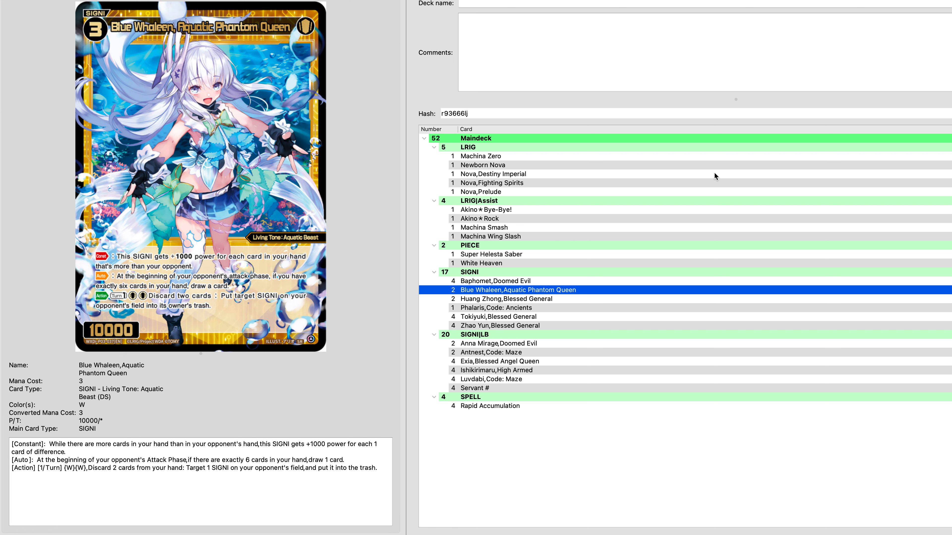
- Preview Huang Zhong, Blessed General from the SIGNI group with its art and rules text
left_click(506, 299)
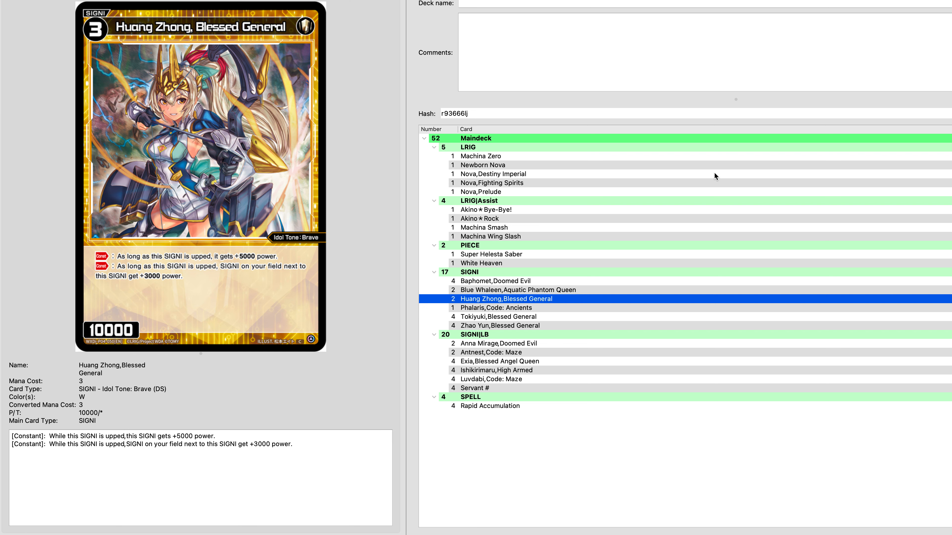
left_click(499, 406)
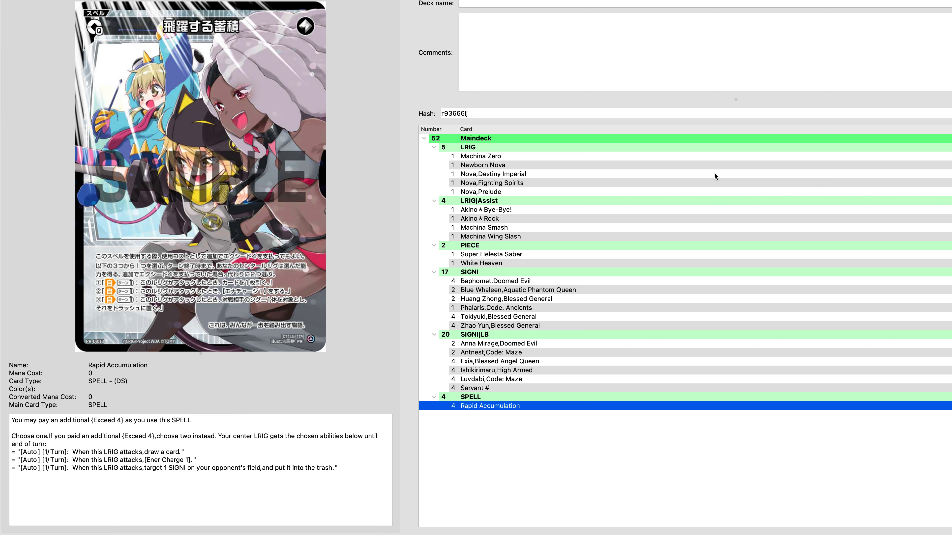